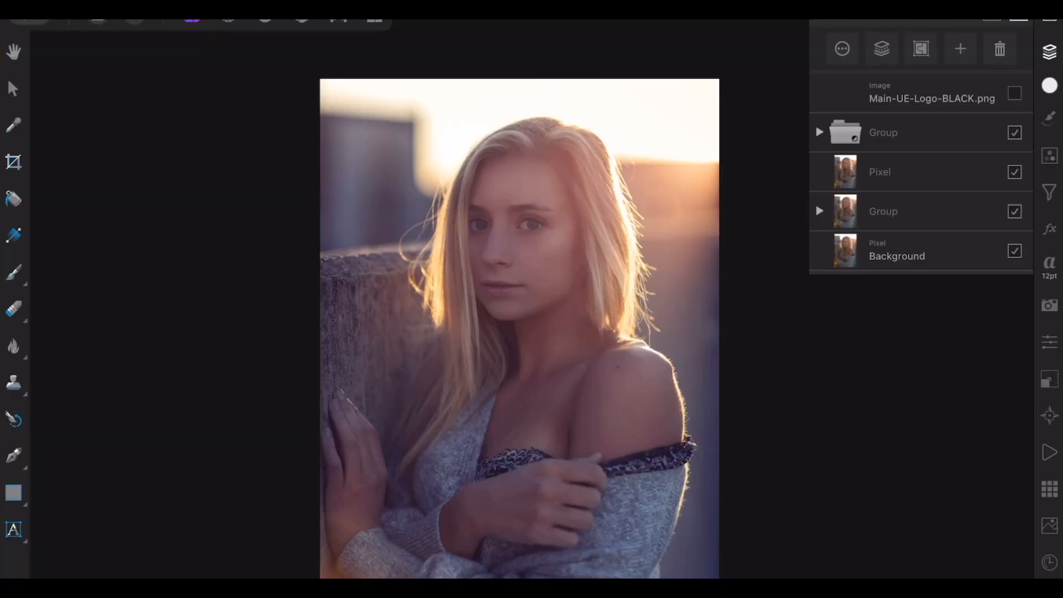
- Toggle the Main-UE-Logo-BLACK.png layer visible, then hide it again
{"action": "left_click", "coordinate": [1015, 93]}
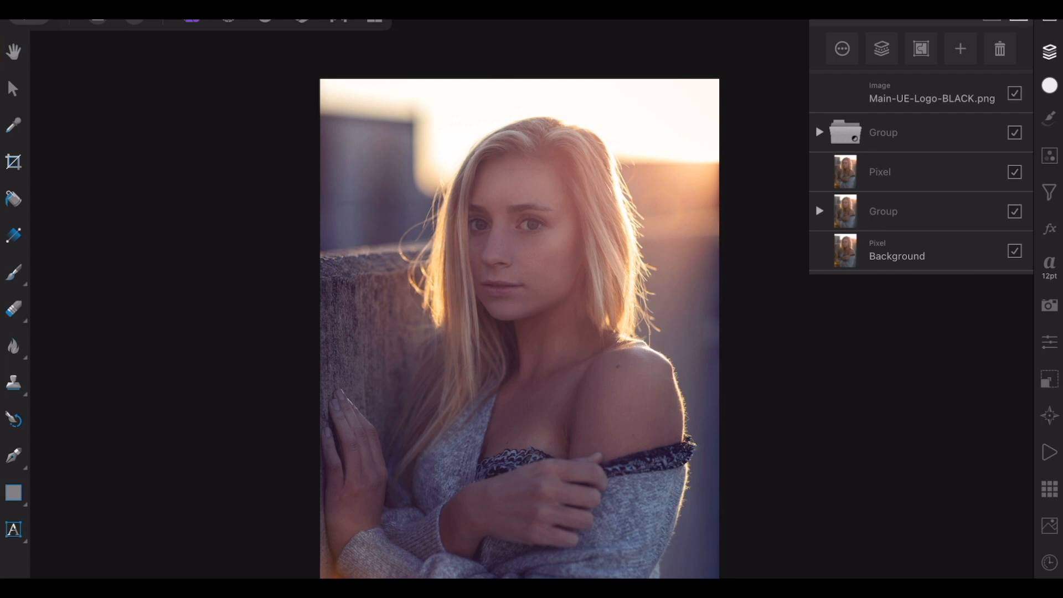
{"action": "left_click", "coordinate": [1014, 93]}
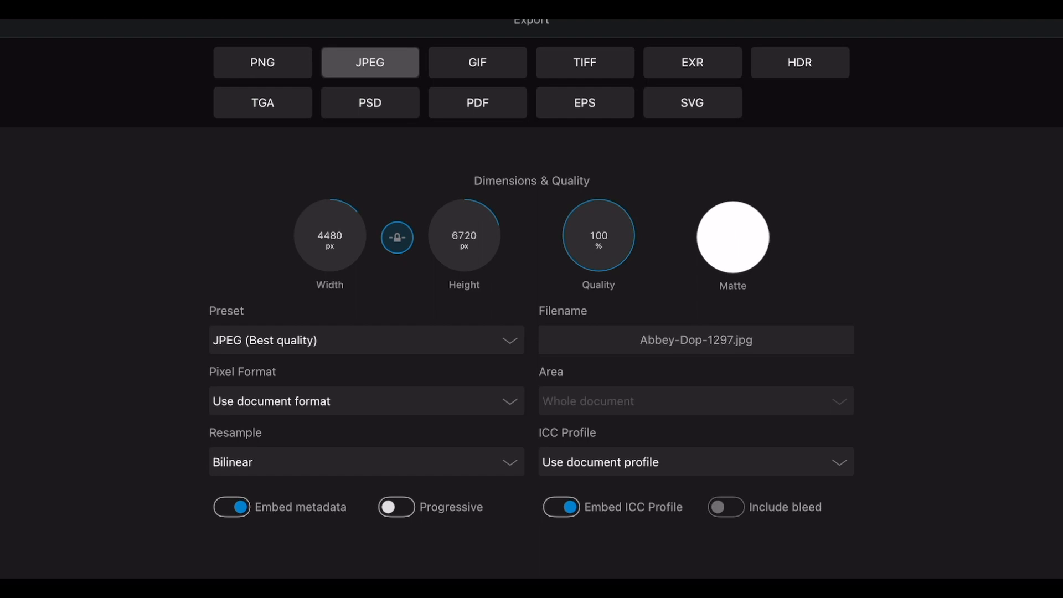
- Review the PSD, JPEG, PNG and PDF export settings, including PDF colour space, ending on PSD
{"action": "left_click", "coordinate": [370, 102]}
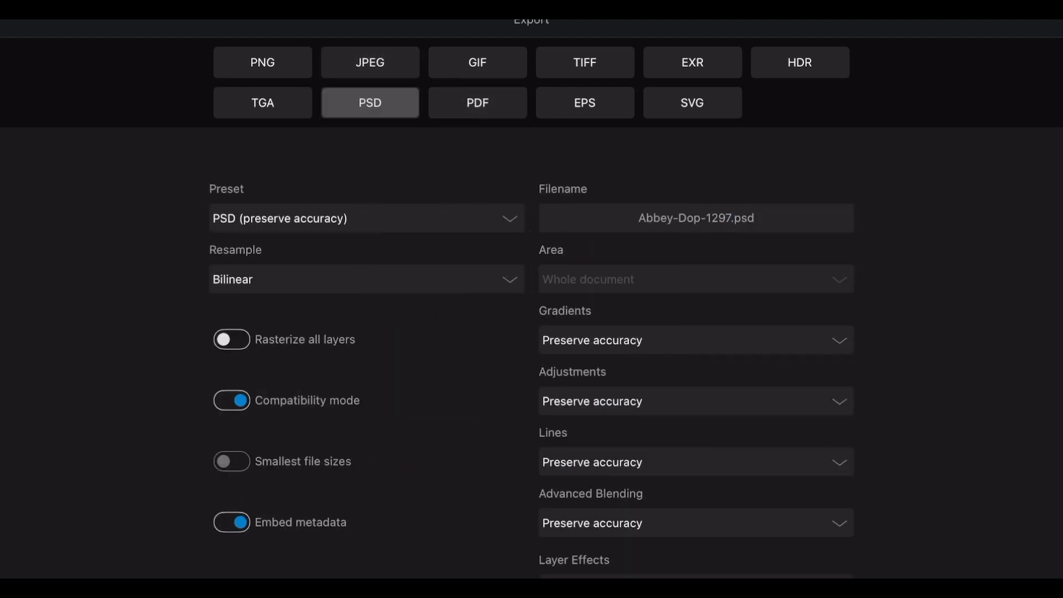
{"action": "left_click", "coordinate": [369, 62]}
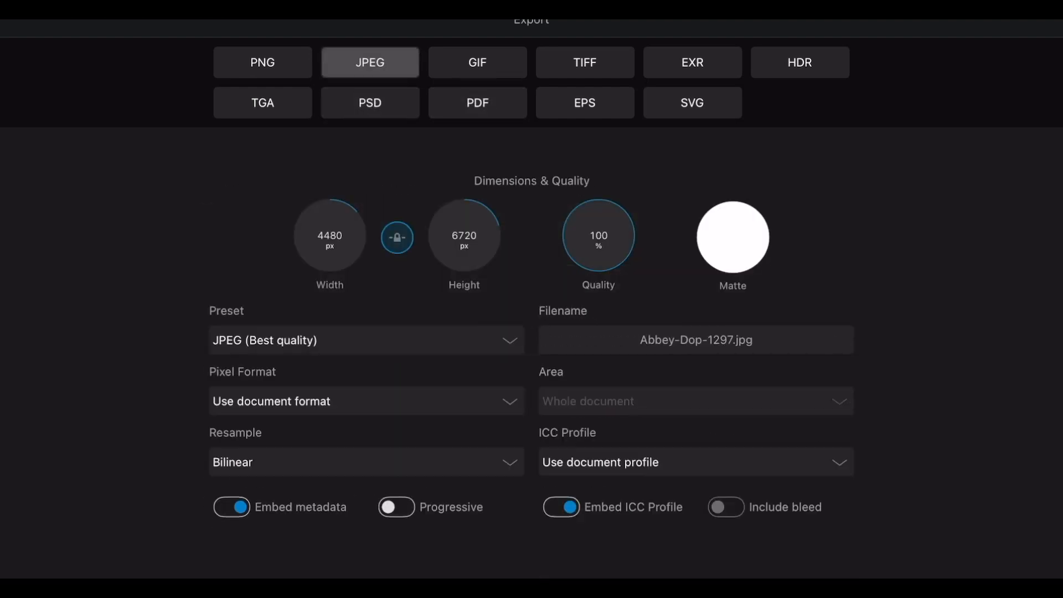
{"action": "left_click", "coordinate": [262, 61]}
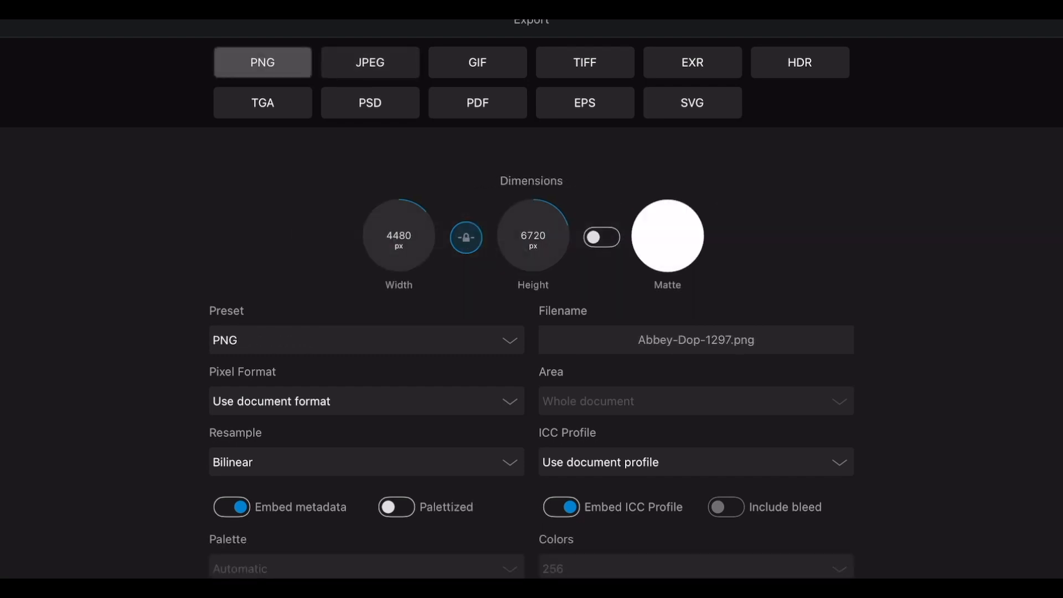
{"action": "left_click", "coordinate": [477, 103]}
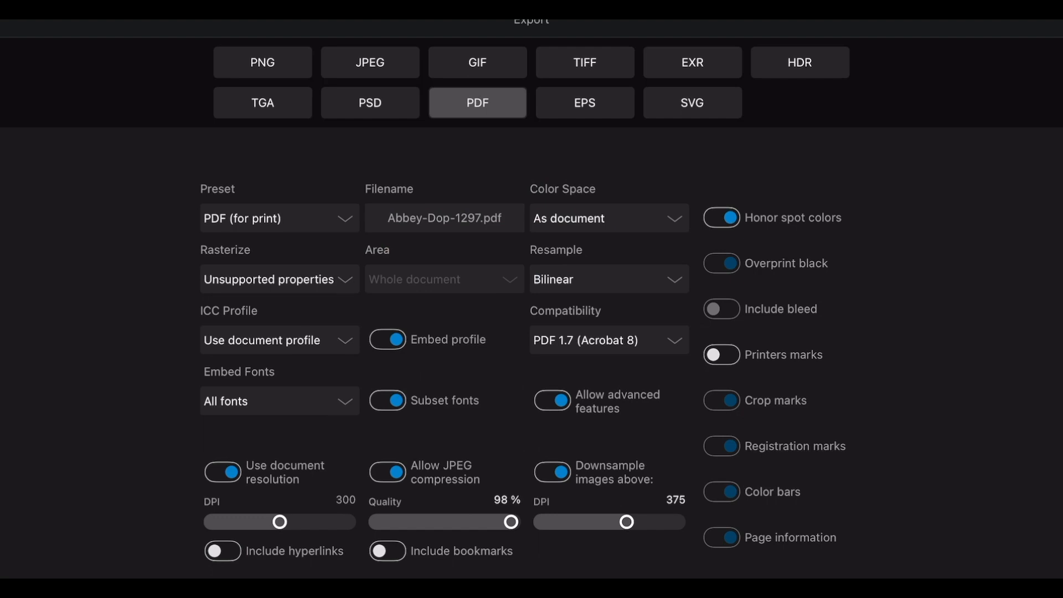
{"action": "left_click", "coordinate": [607, 218]}
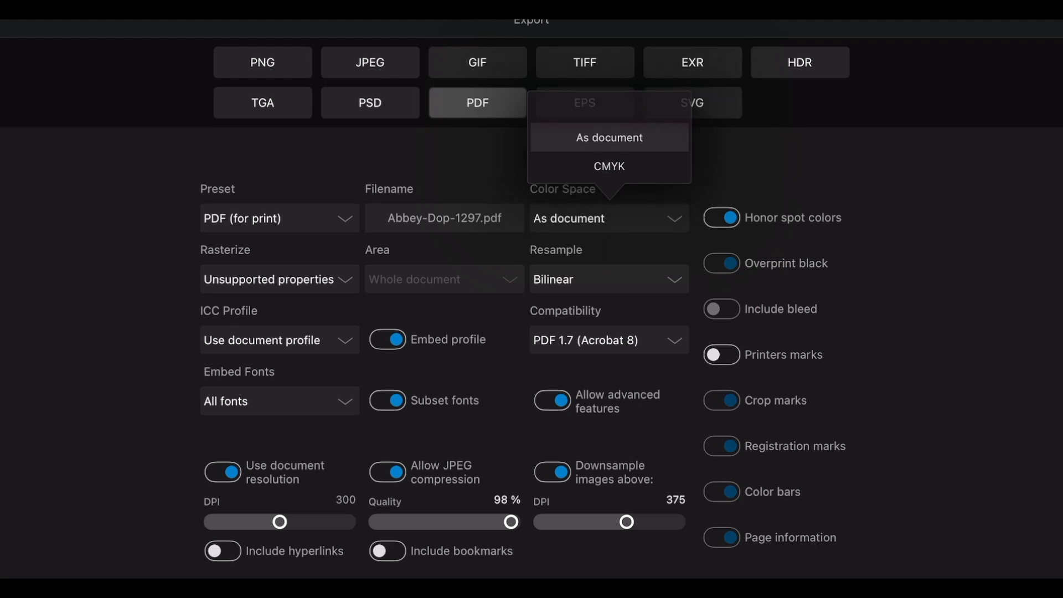
{"action": "left_click", "coordinate": [370, 102]}
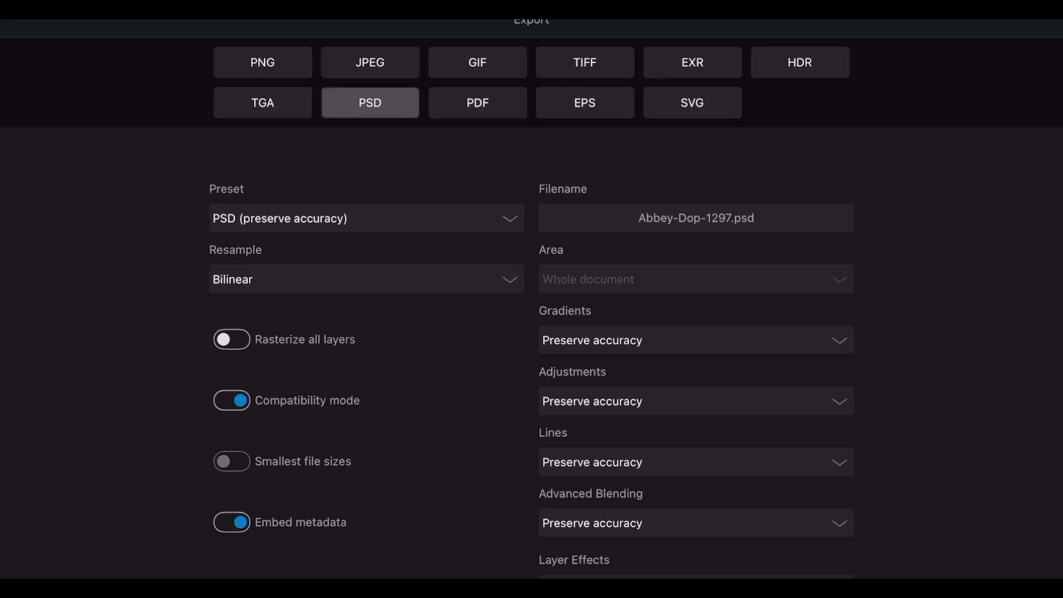
- Switch export to JPEG at 4480×6720, 100% quality, and toggle the proportion lock off and on
{"action": "left_click", "coordinate": [370, 63]}
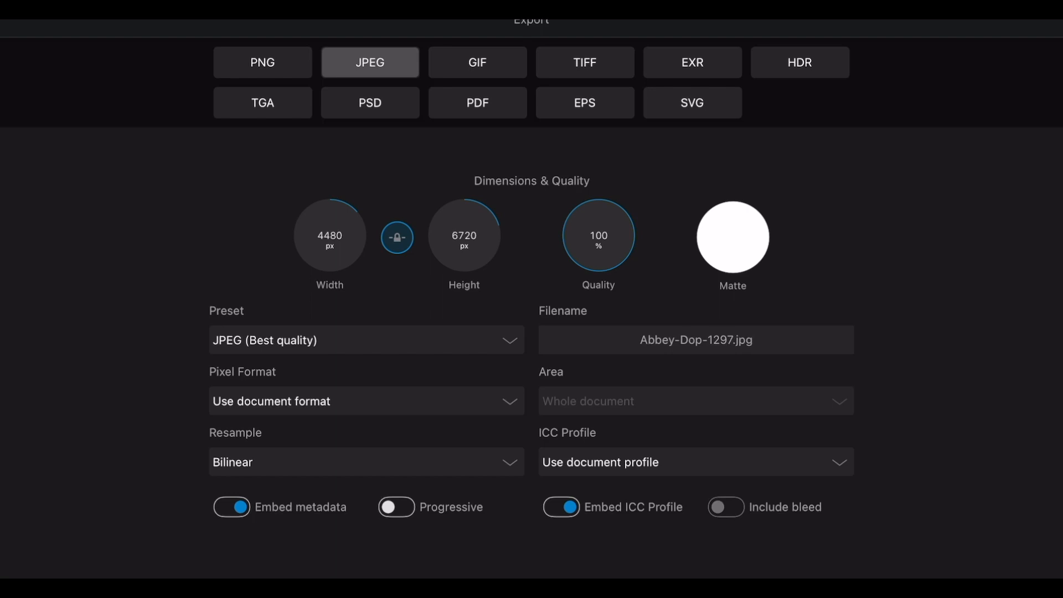
{"action": "left_click", "coordinate": [695, 340]}
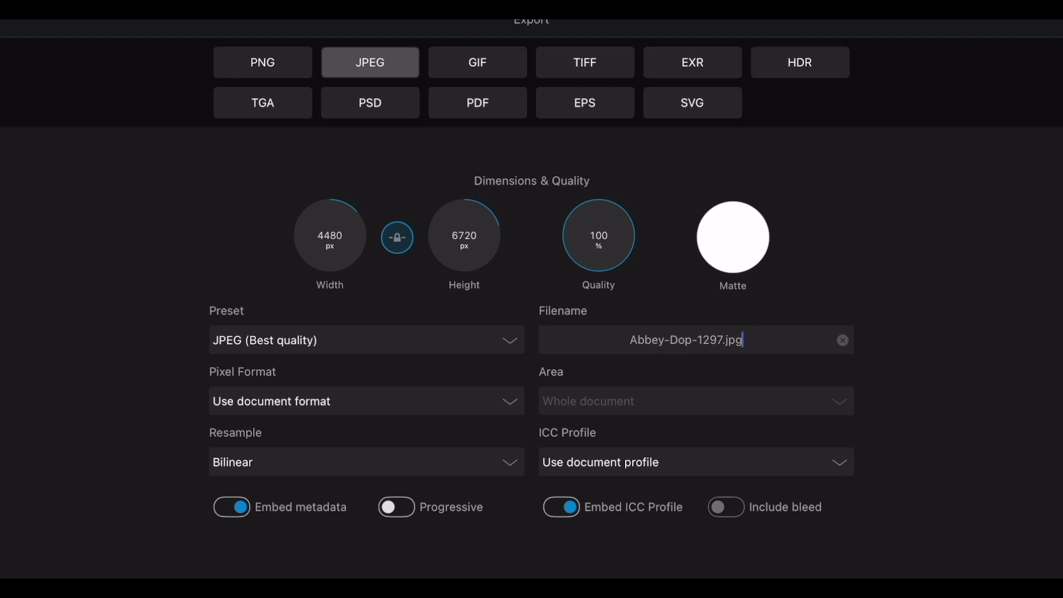
{"action": "left_click", "coordinate": [397, 238]}
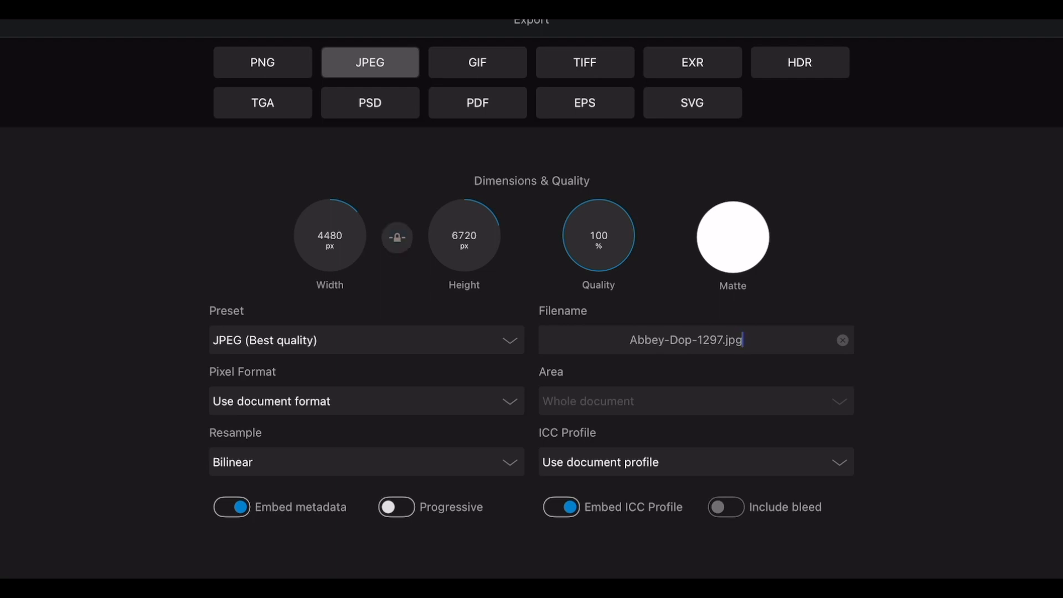
{"action": "left_click", "coordinate": [396, 237]}
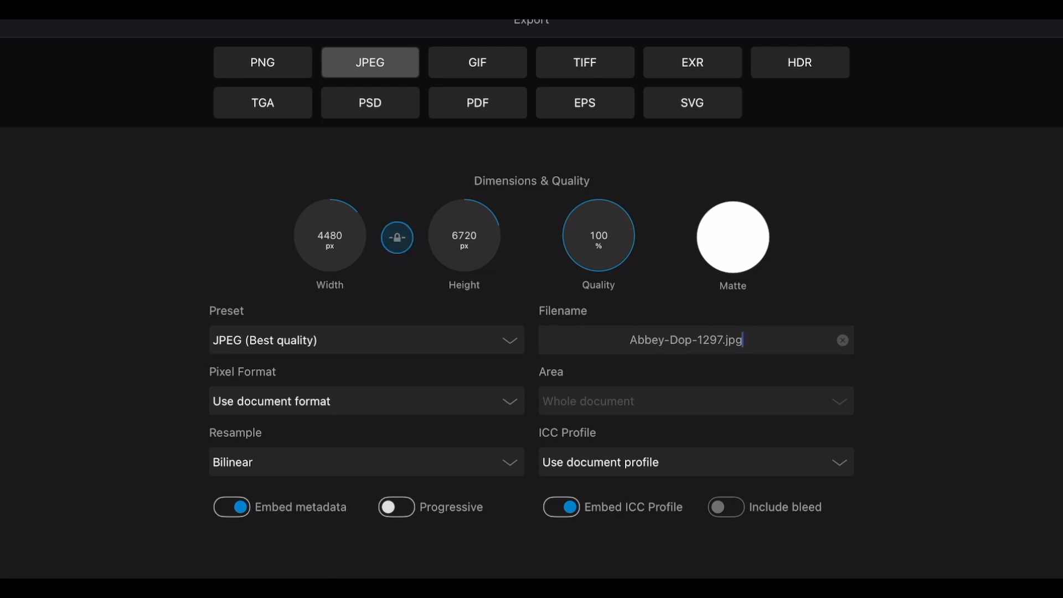